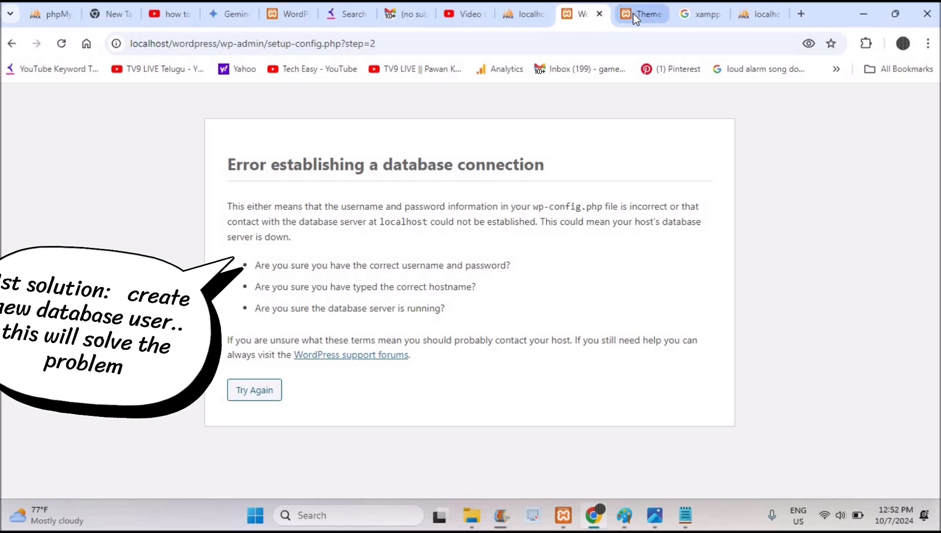
Retry the database connection with username root, ending in the connection error again.
click(641, 14)
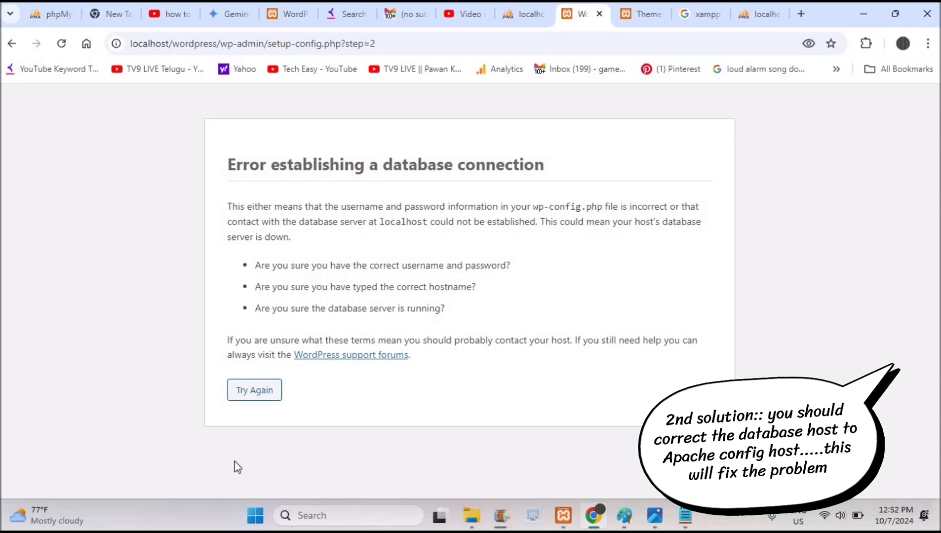
click(254, 390)
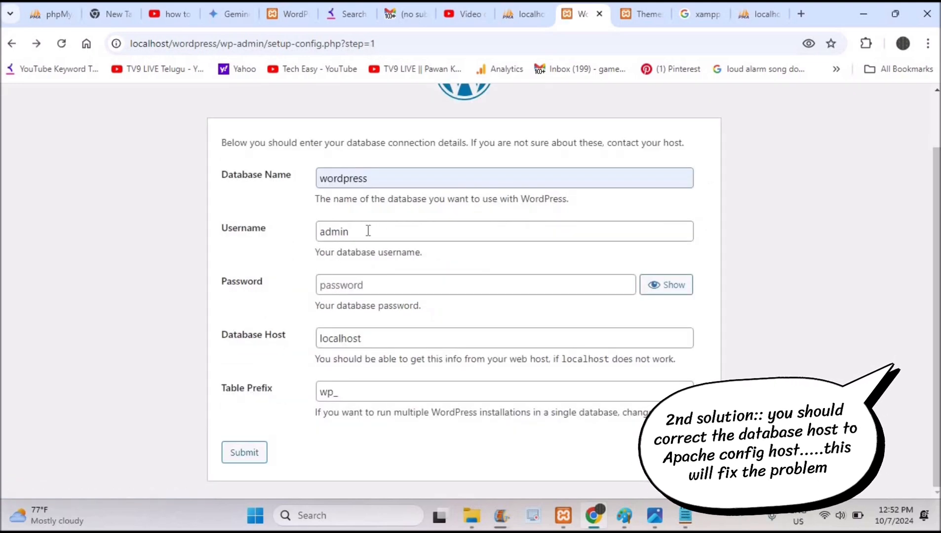
text(r)
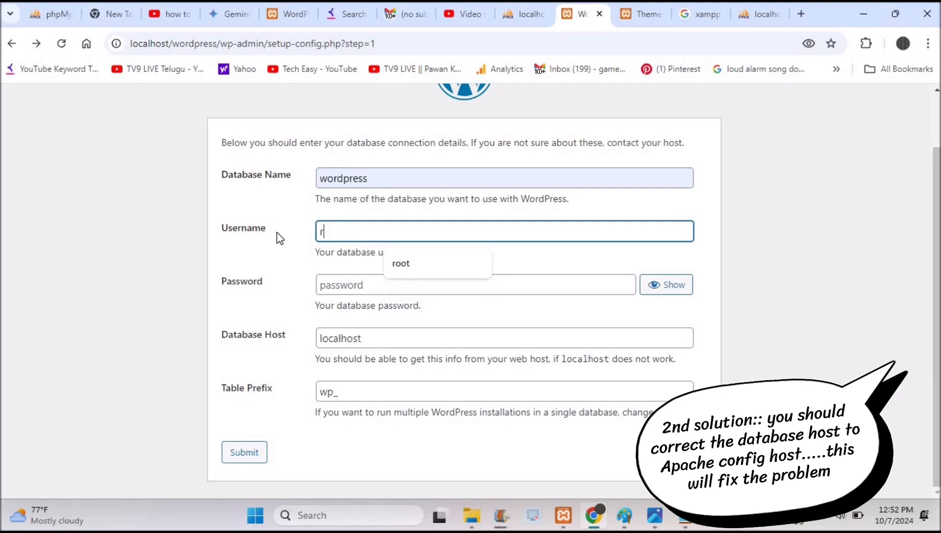
text(oot)
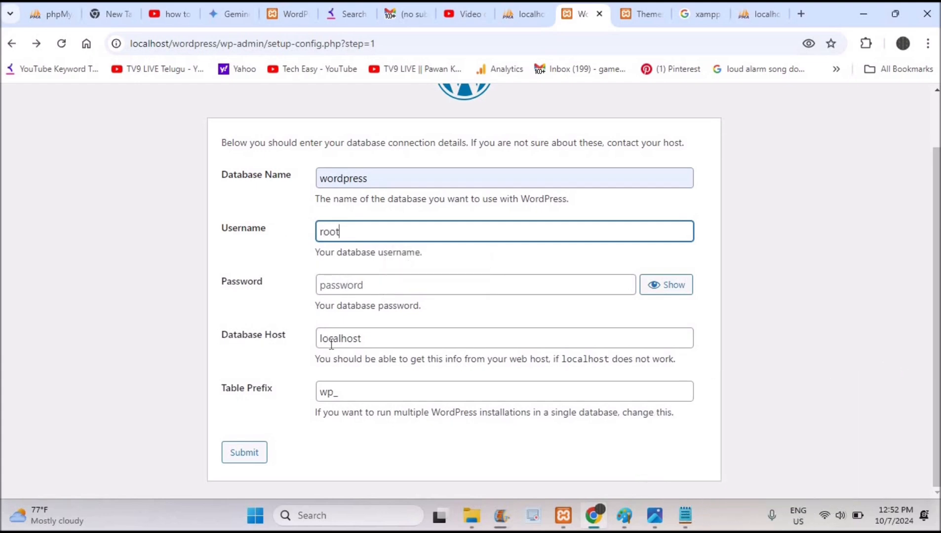
mouse_move(268, 435)
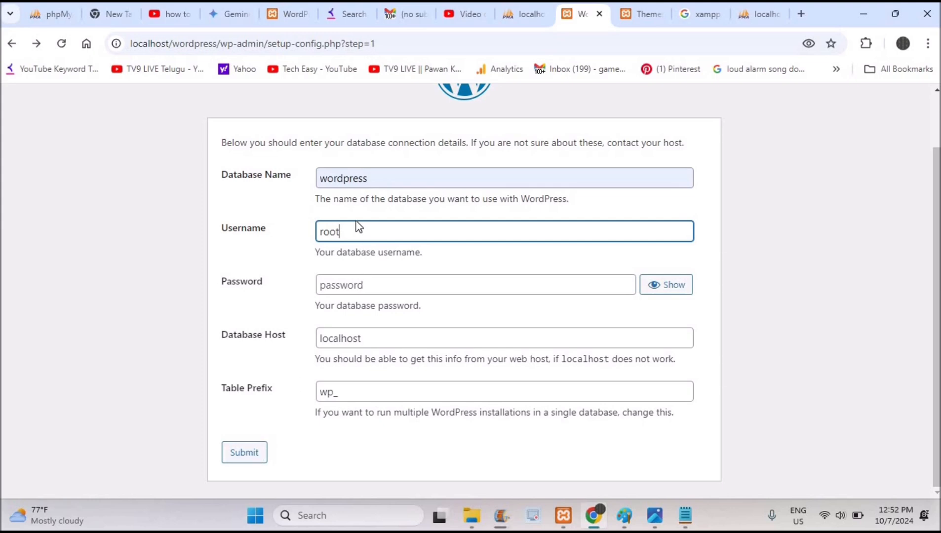
click(244, 452)
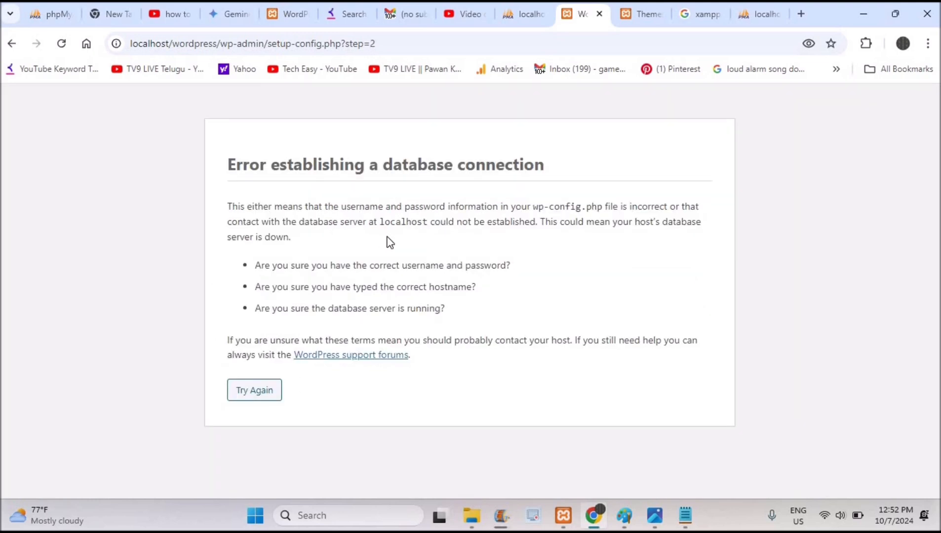
mouse_move(563, 114)
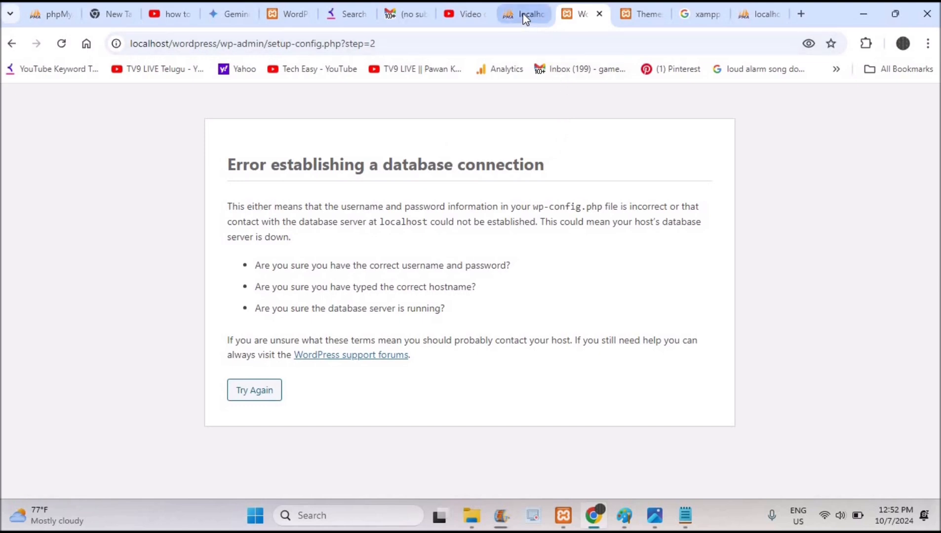
Show the Privileges list of users with access to the wordpress database.
click(522, 13)
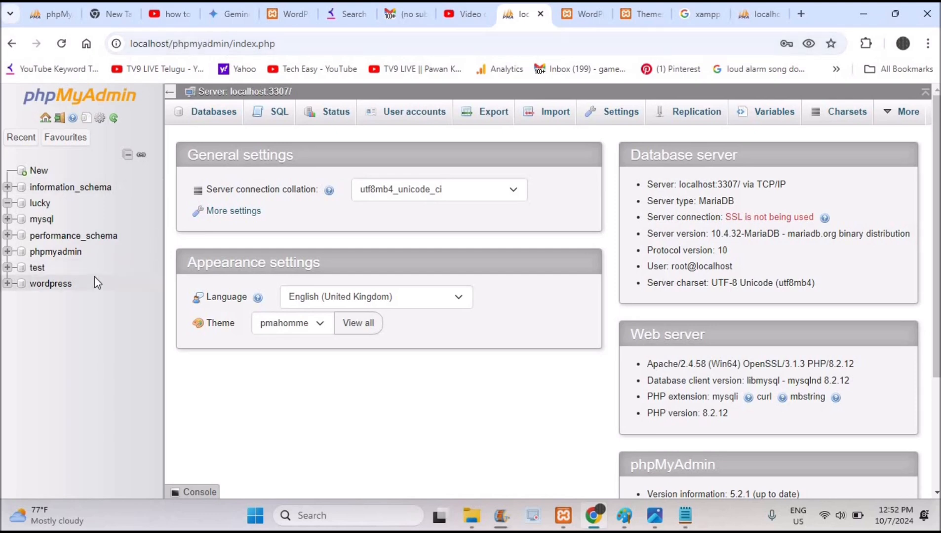
mouse_move(50, 283)
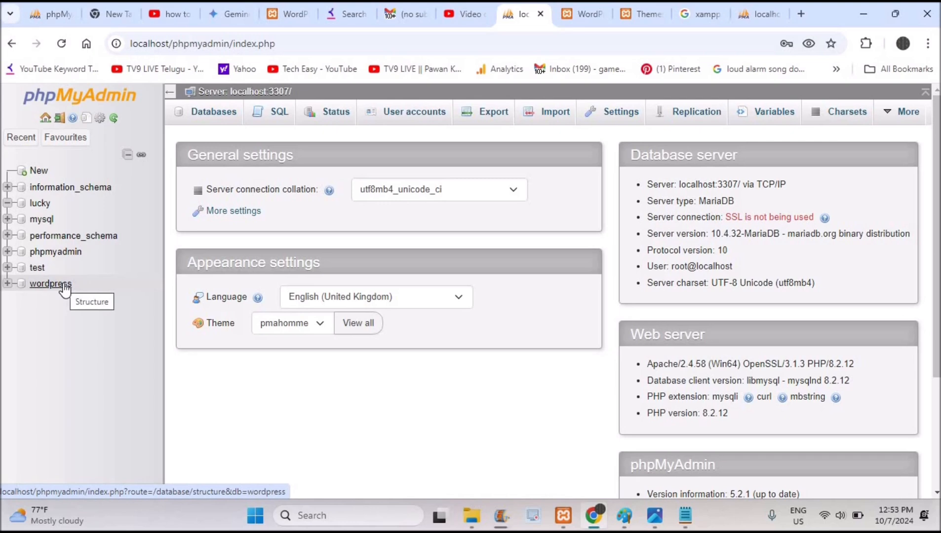
click(51, 283)
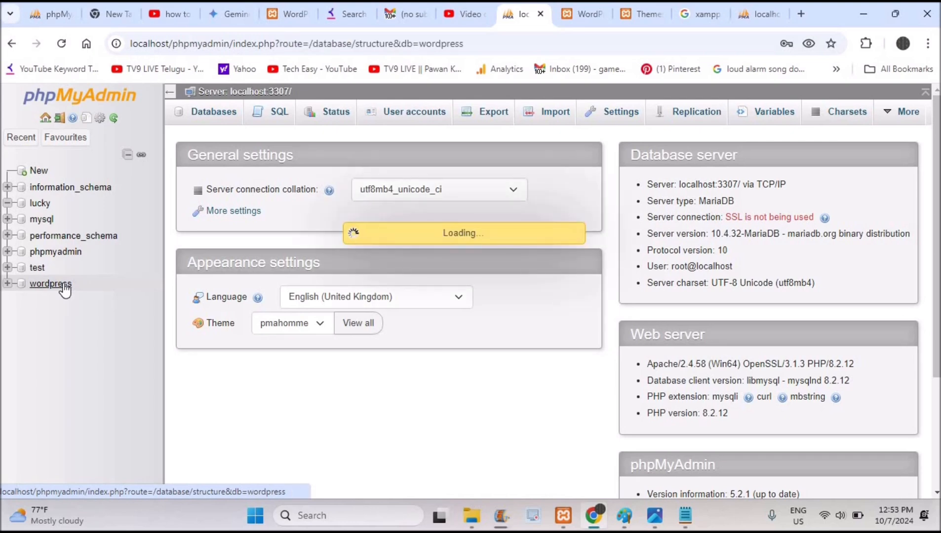
click(50, 284)
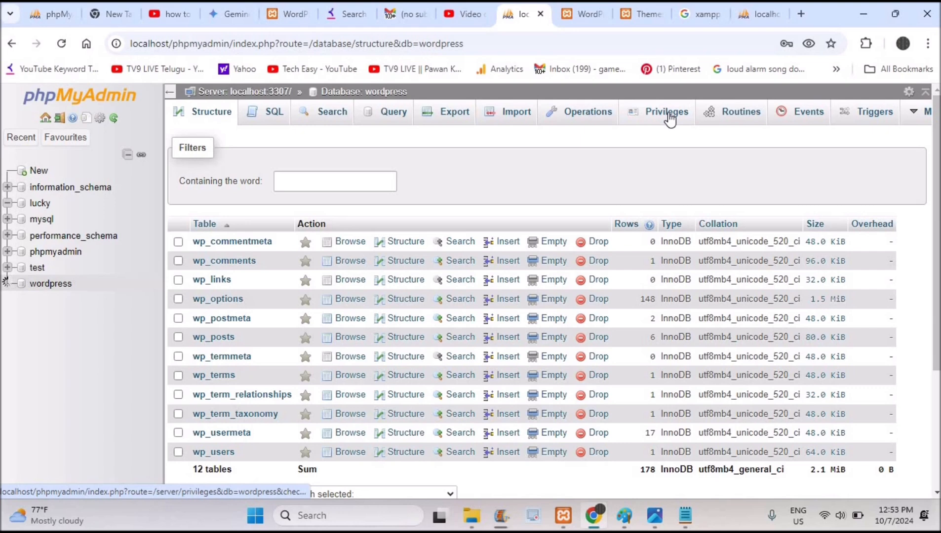
click(666, 112)
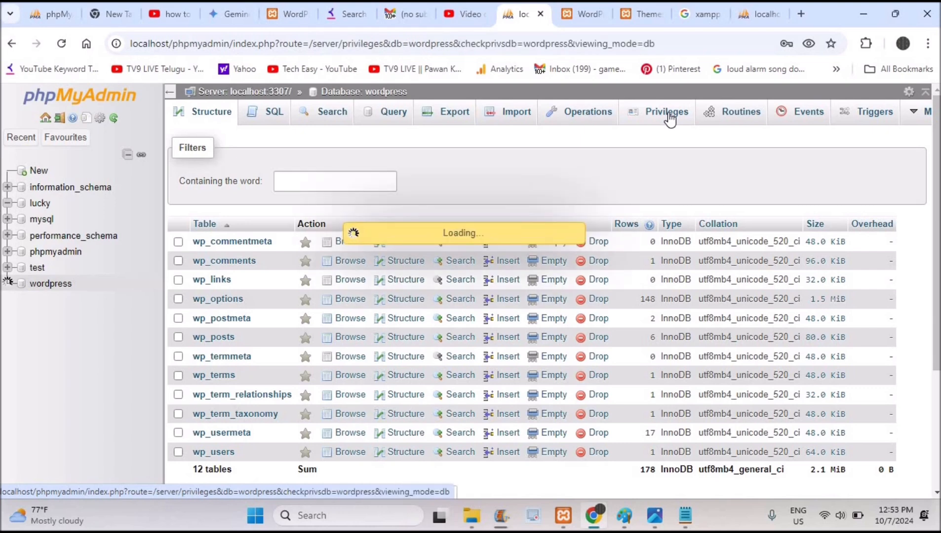
click(665, 111)
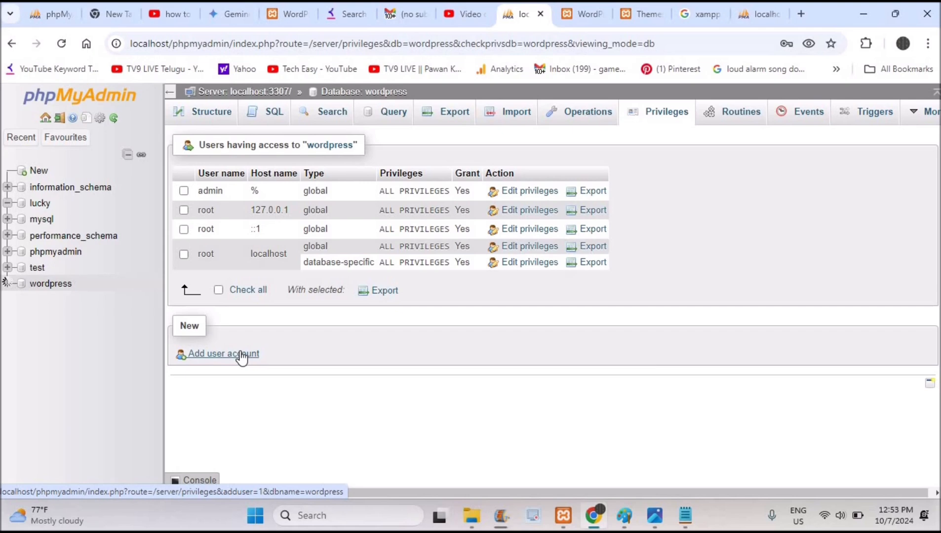
Start a new user account admin3 on host localhost with its password entered twice.
click(223, 354)
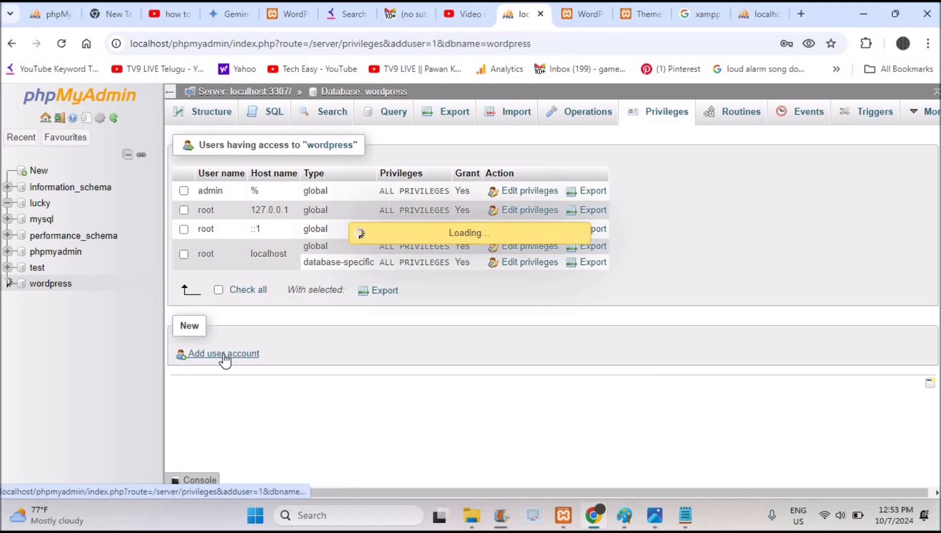
click(8, 283)
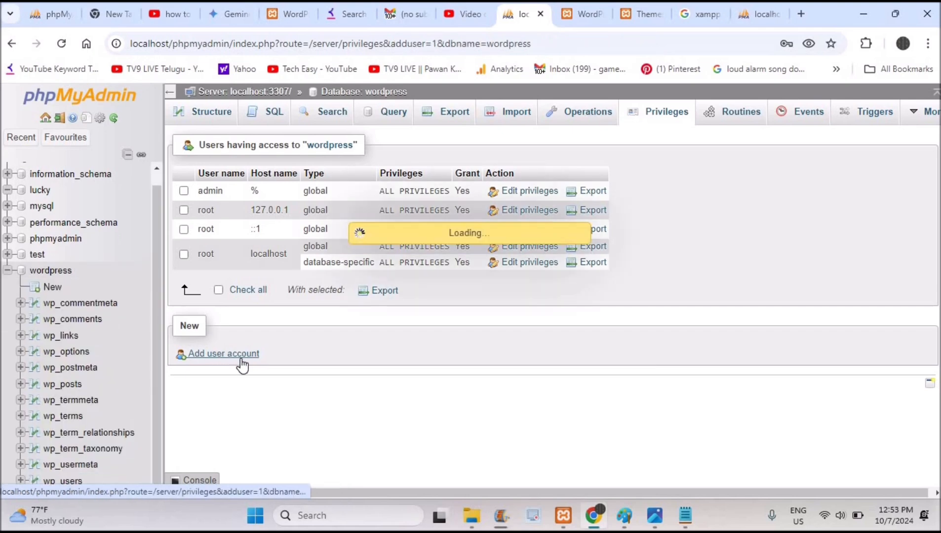
click(223, 353)
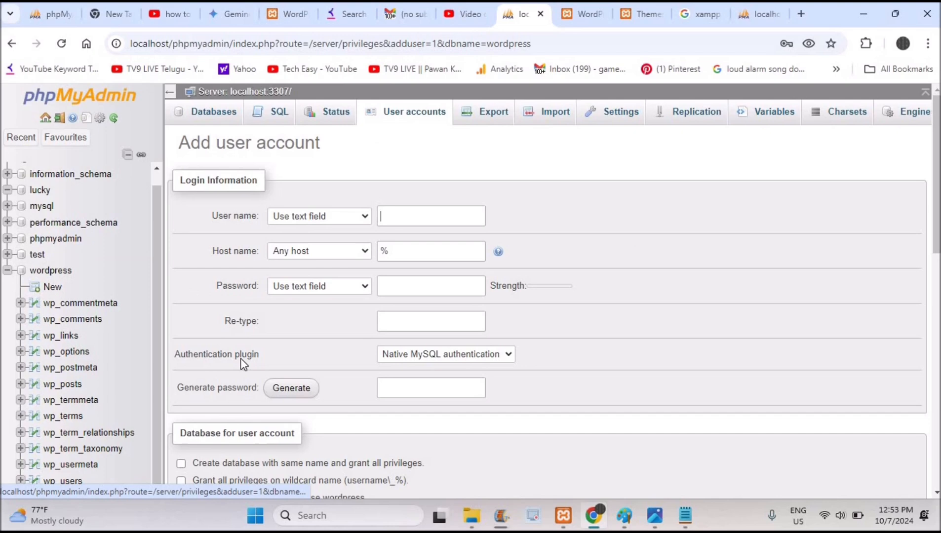
click(430, 217)
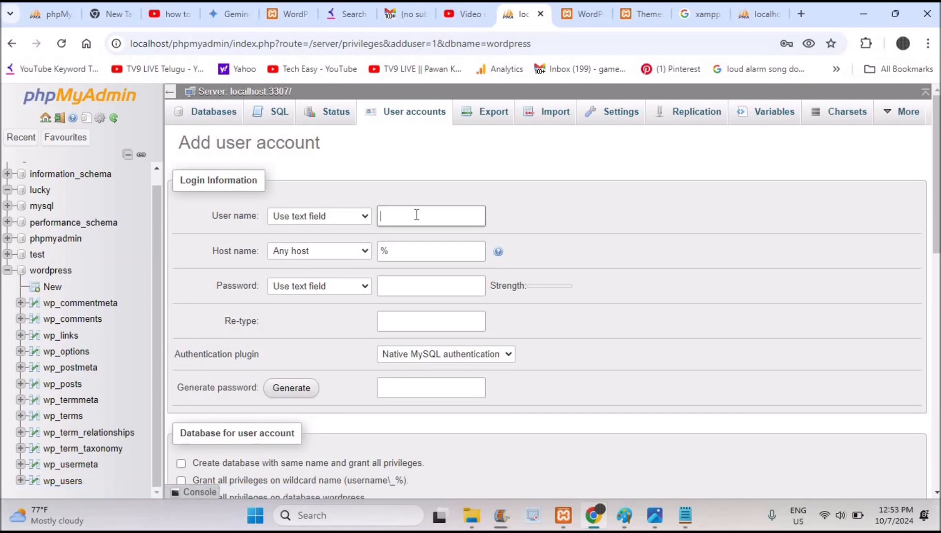
text(admin3)
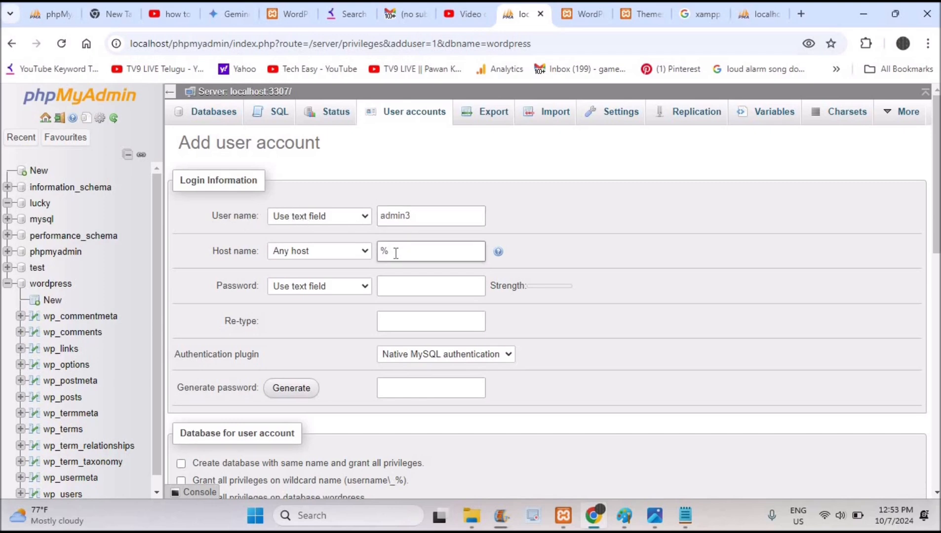
text(localhost)
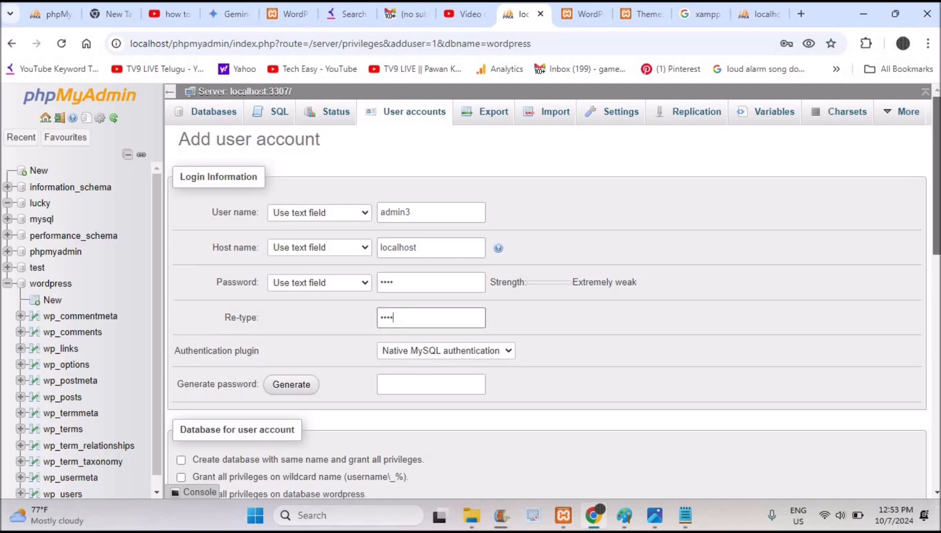
Grant admin3@localhost all global privileges and create the account, dismissing the password warning.
scroll(down, 3)
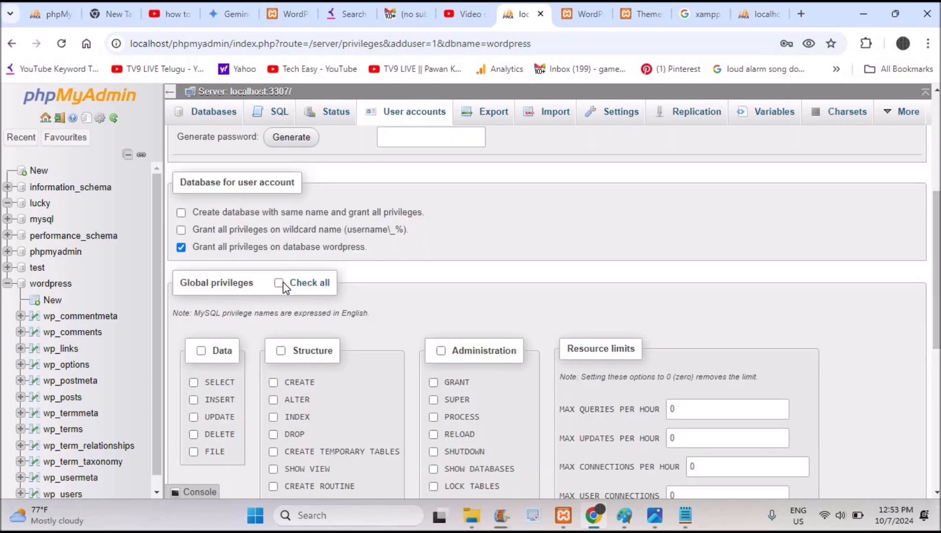
click(279, 283)
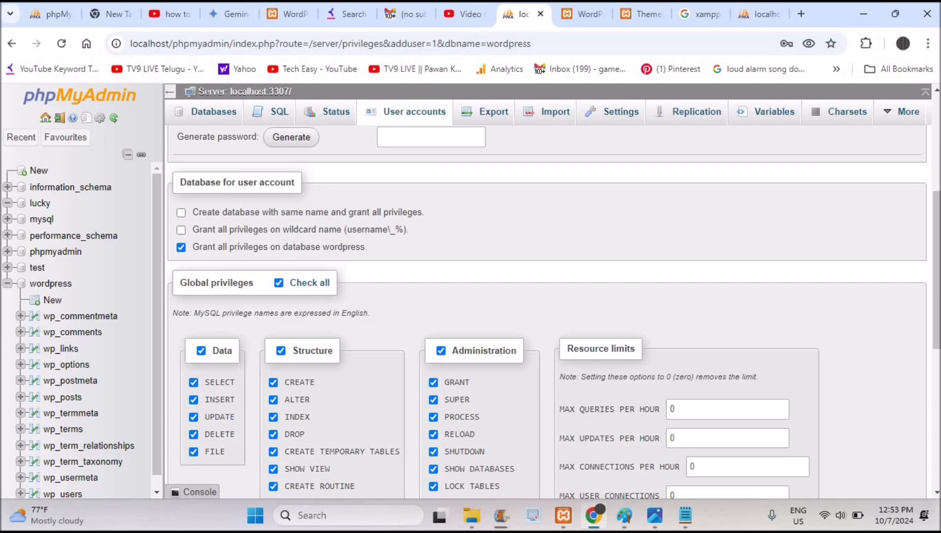
scroll(down, 3)
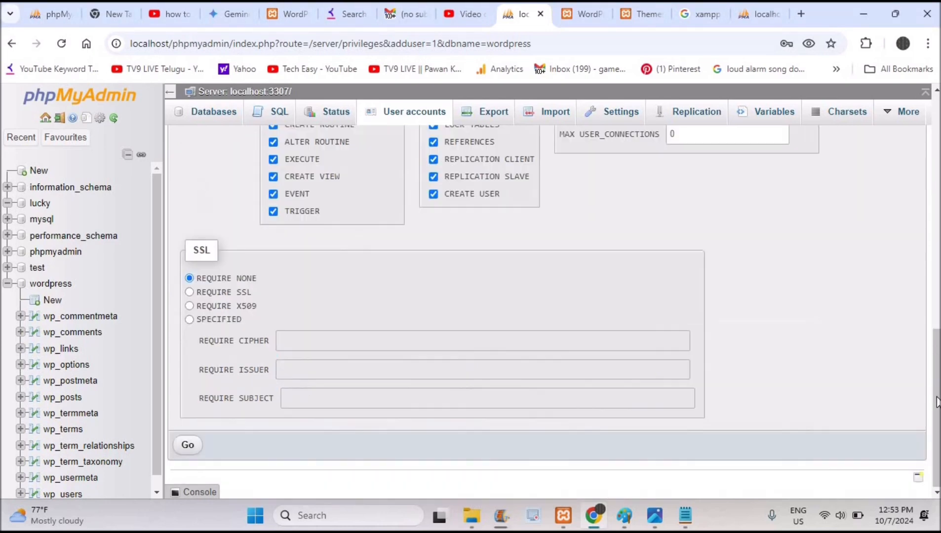
mouse_move(227, 453)
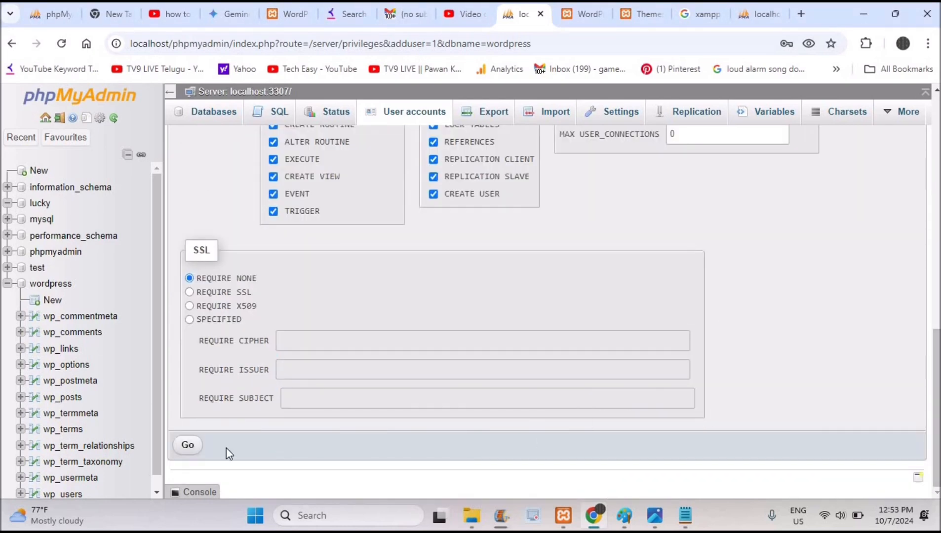
click(187, 445)
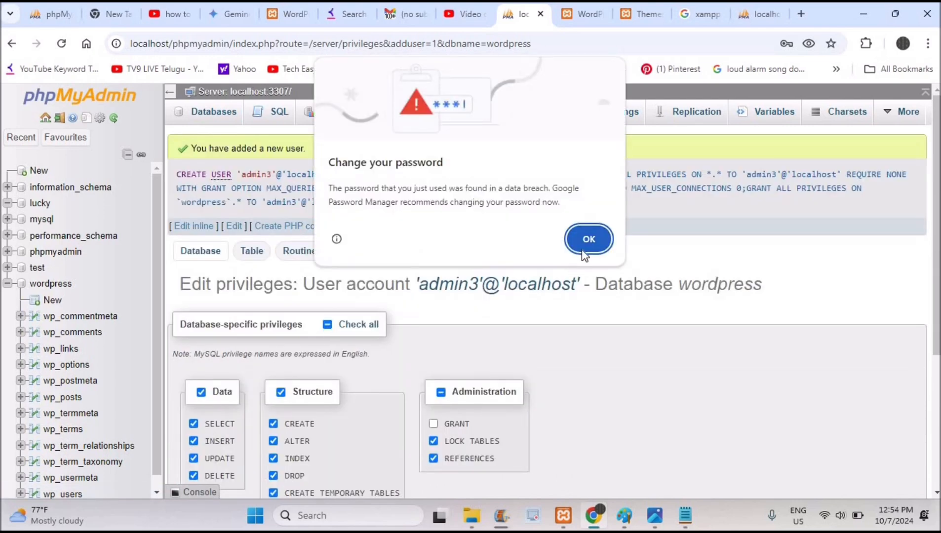
click(588, 239)
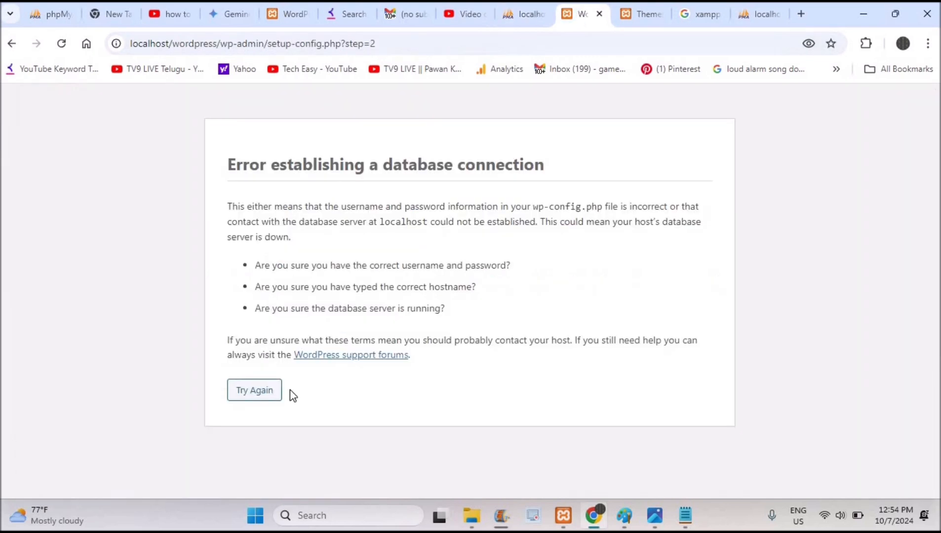
Resubmit the connection with username admin3 and its password, reaching the success message.
click(253, 390)
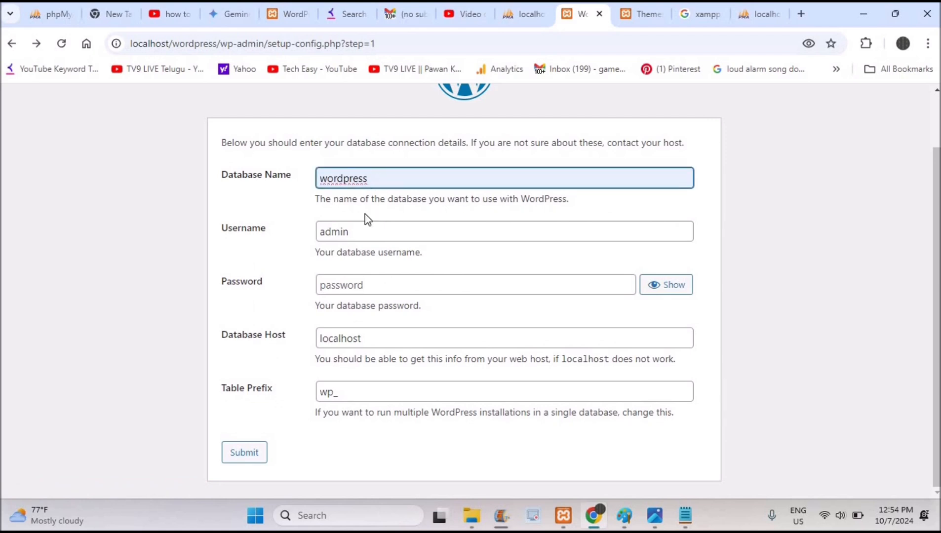
click(503, 231)
text(3)
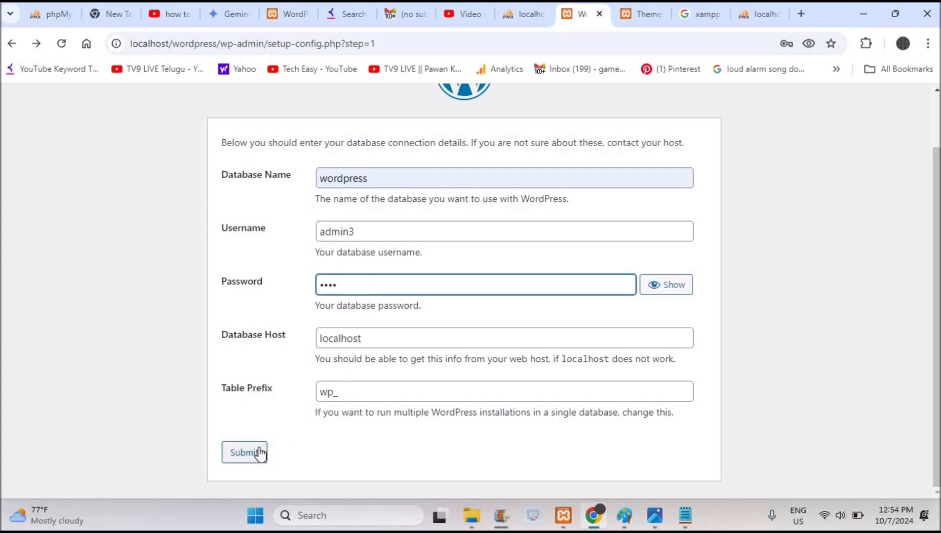
click(245, 452)
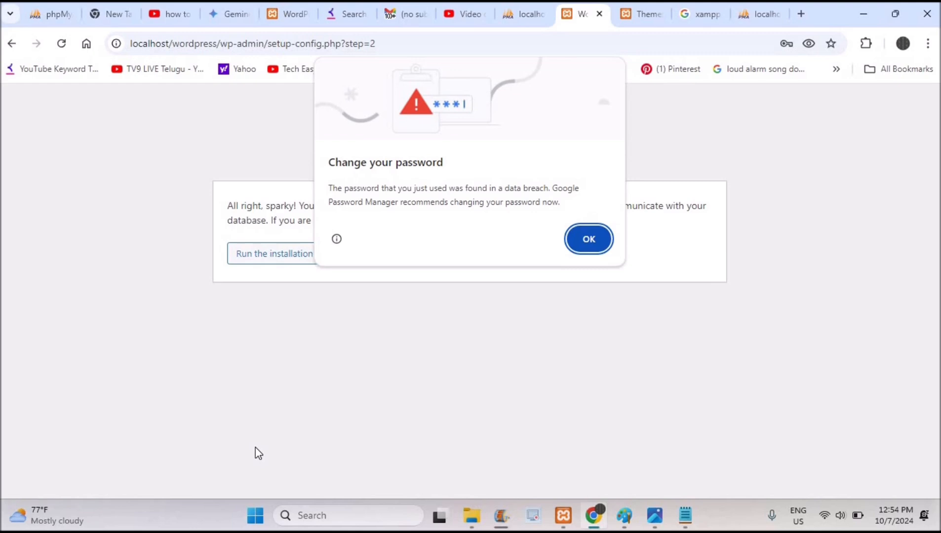
Dismiss the leaked-password warning and run the installation, landing back on the connection form.
click(588, 239)
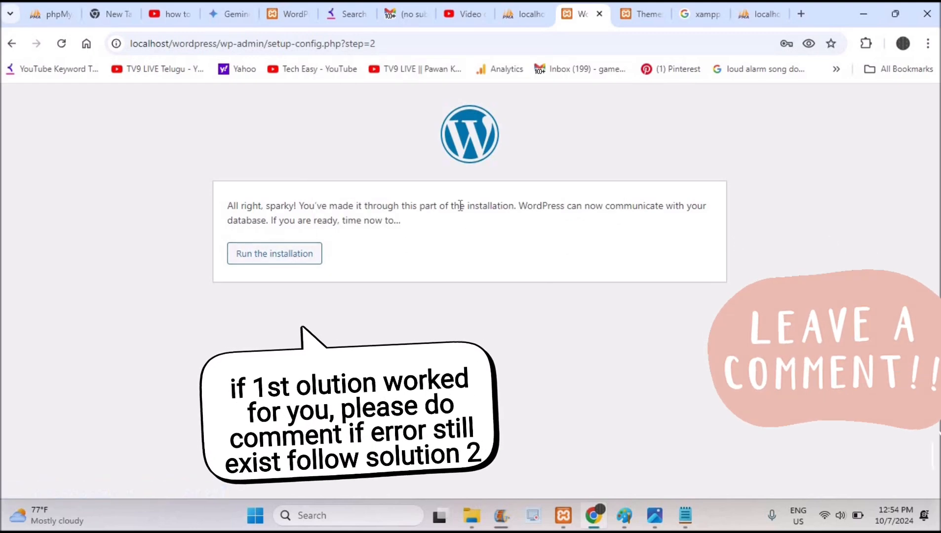
mouse_move(273, 253)
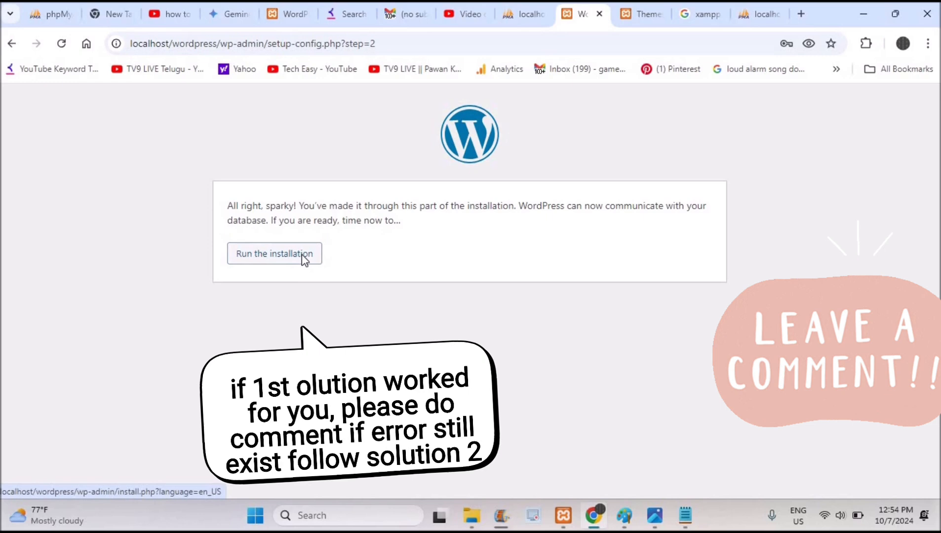
click(273, 253)
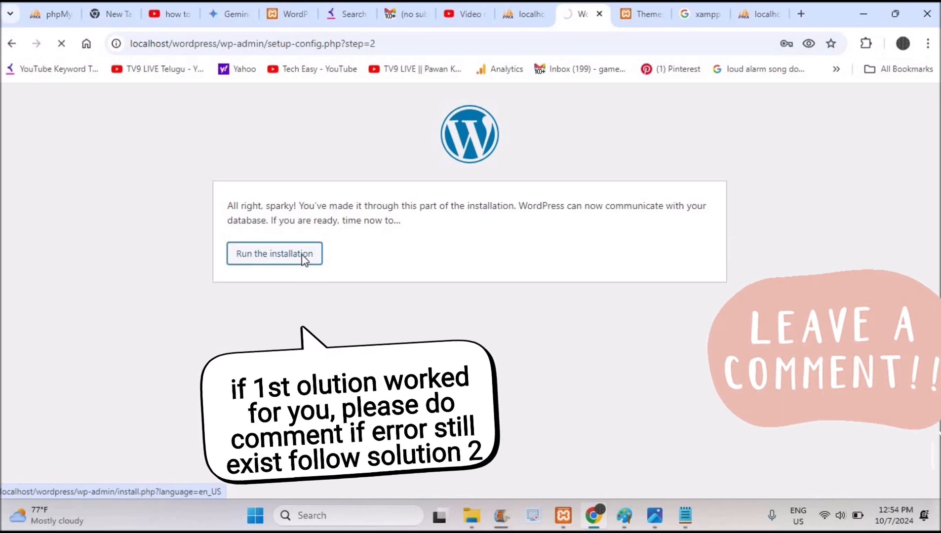
click(274, 253)
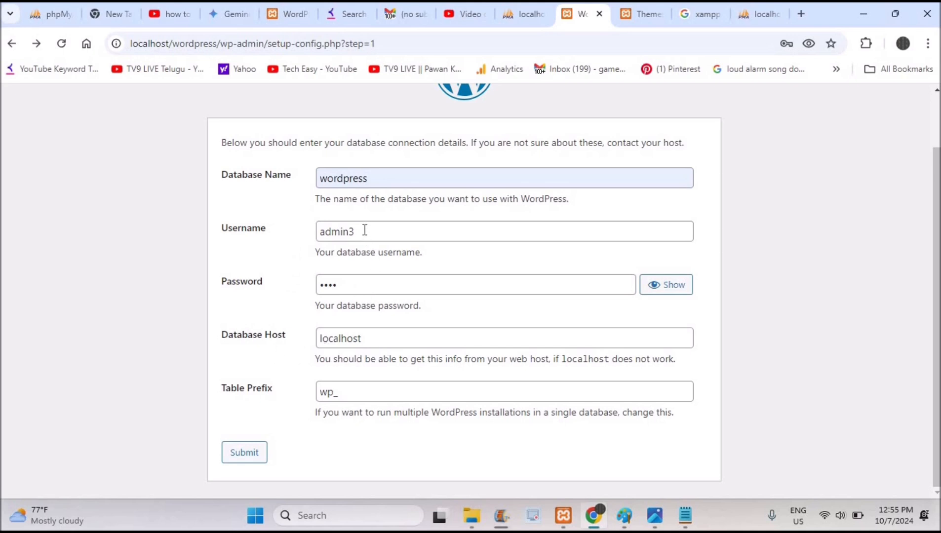
Enter username root with an empty password, then bring up the XAMPP Control Panel.
text(root)
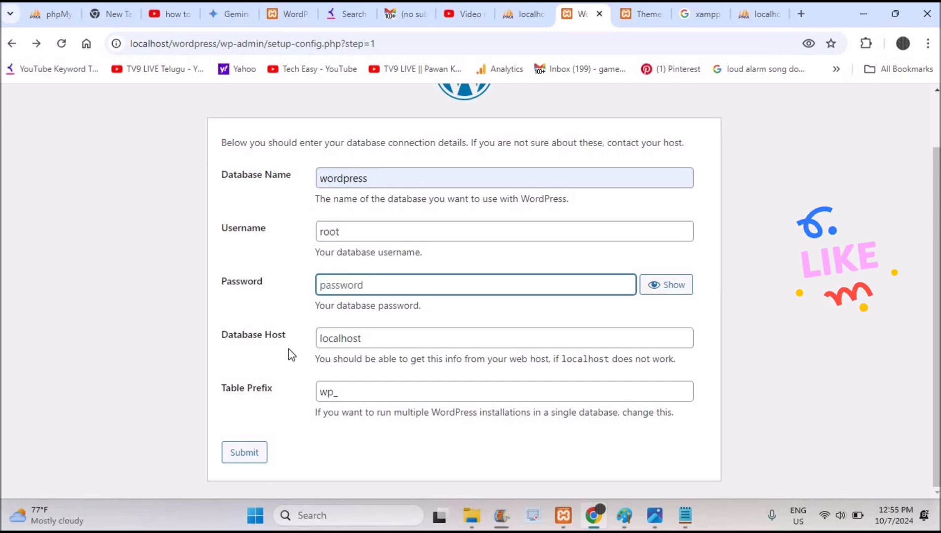
mouse_move(423, 342)
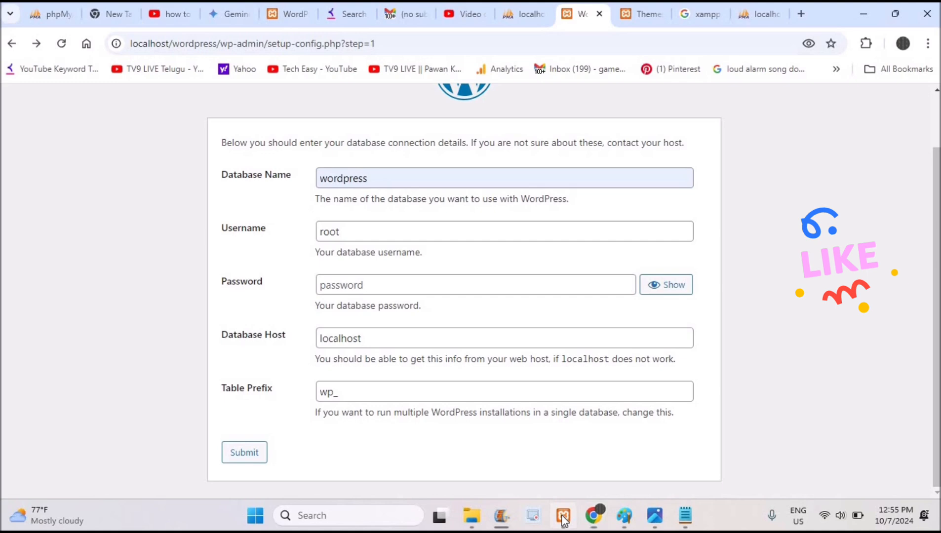
click(562, 515)
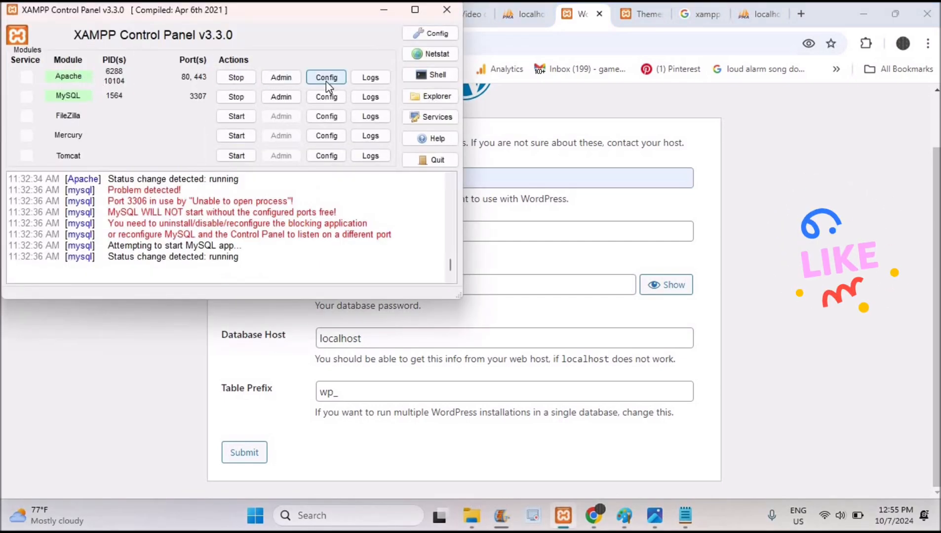
Open phpMyAdmin's config.inc.php from Apache's Config menu in Notepad.
click(326, 77)
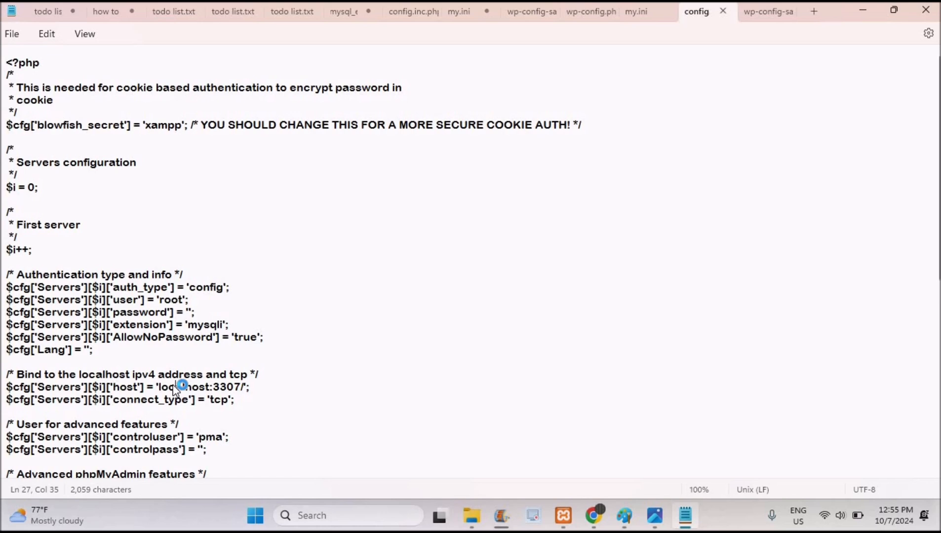
Add the comment //127.0.0.1 after the localhost:3307 host line and select it.
click(204, 387)
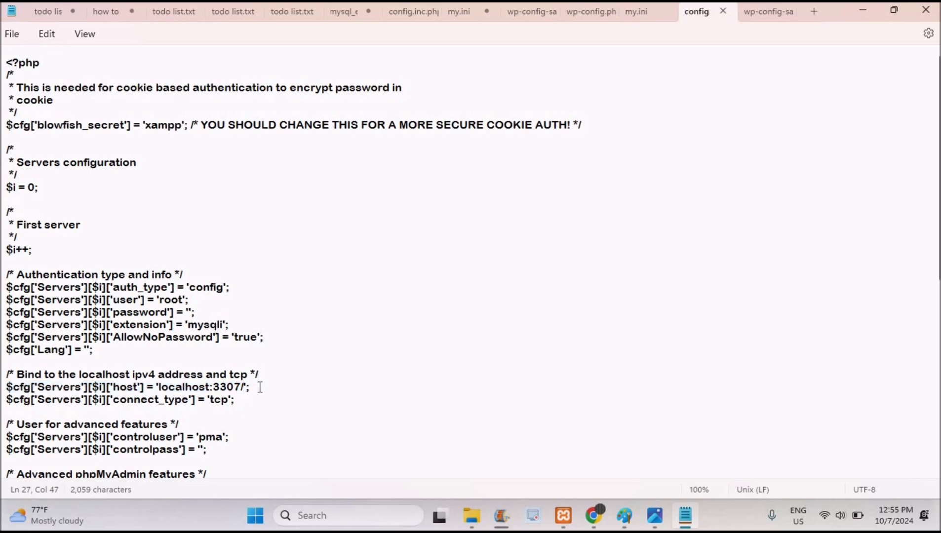
text(//)
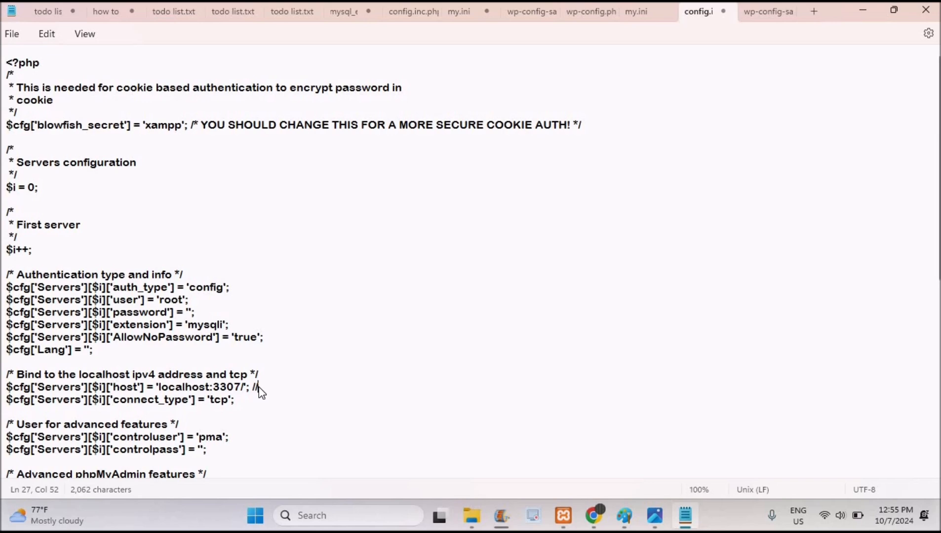
text(127)
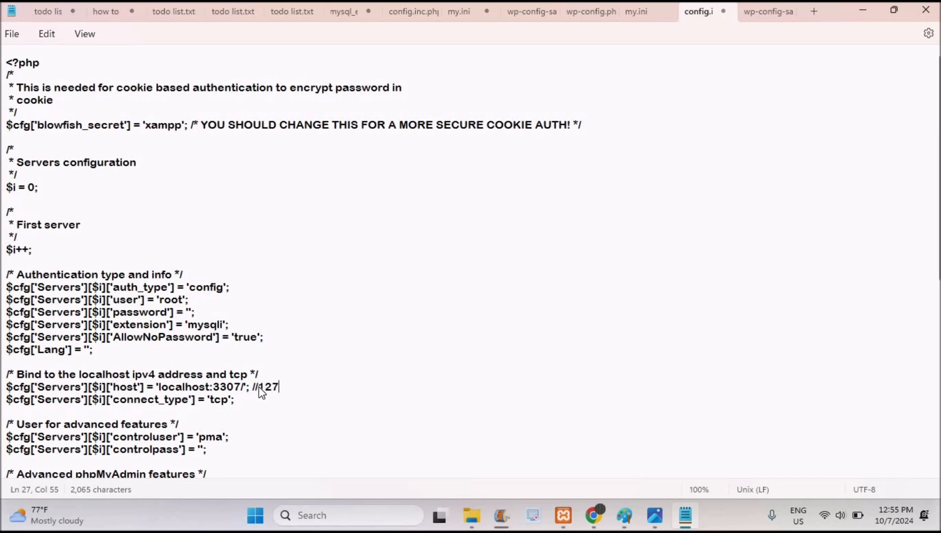
text(.0.0)
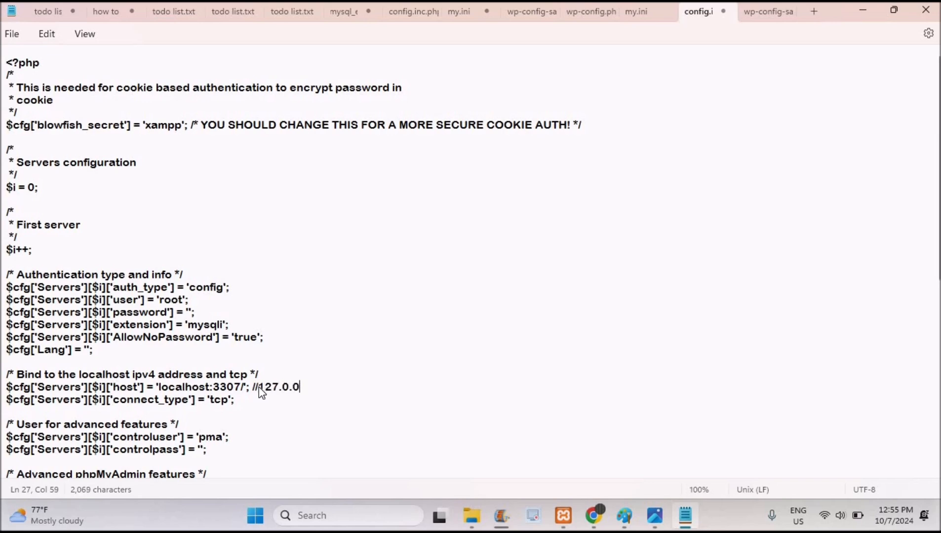
text(1)
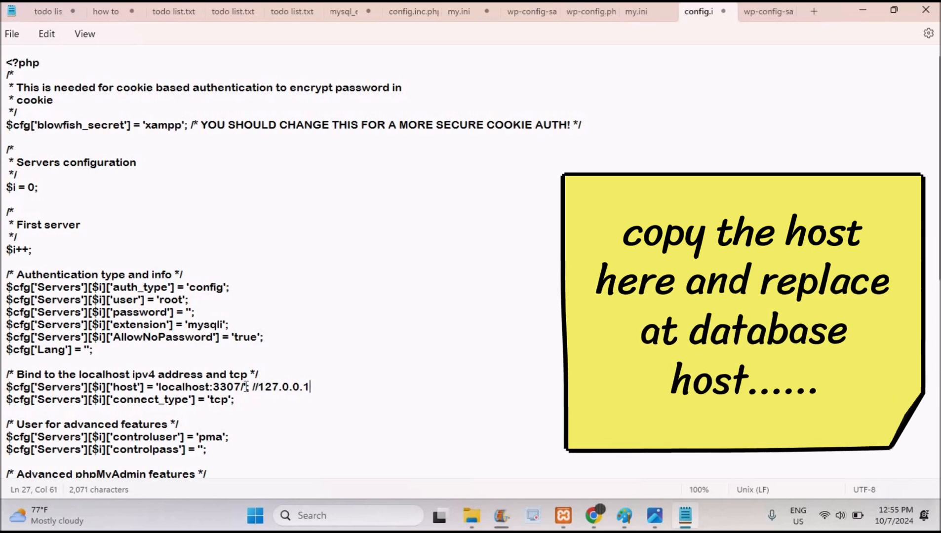
drag(181, 386, 243, 387)
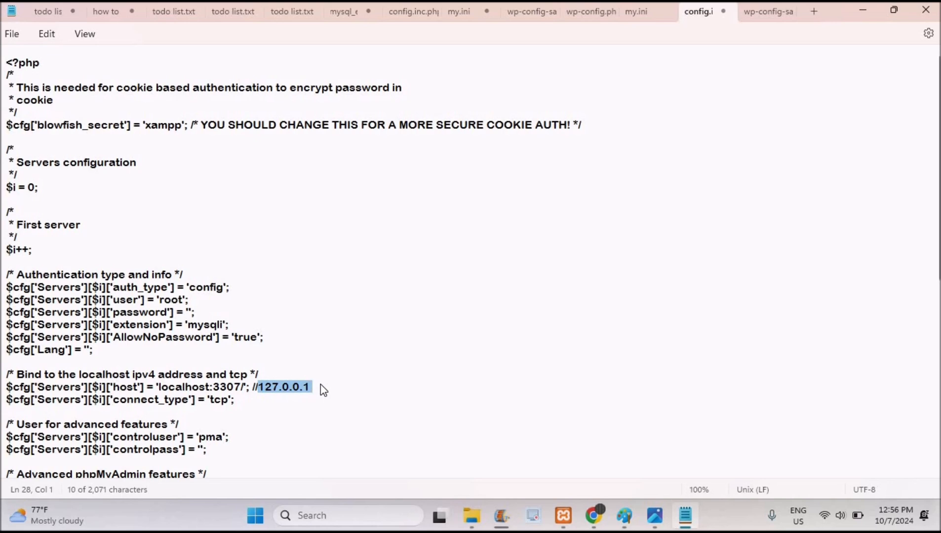
mouse_move(387, 433)
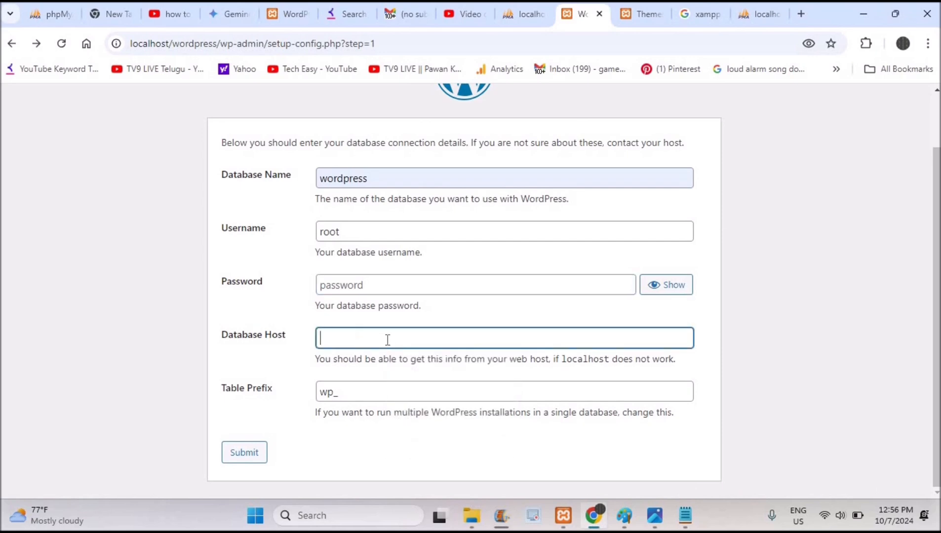
Paste localhost:3307/ into the Database Host field, then reopen the XAMPP config menu.
right_click(387, 338)
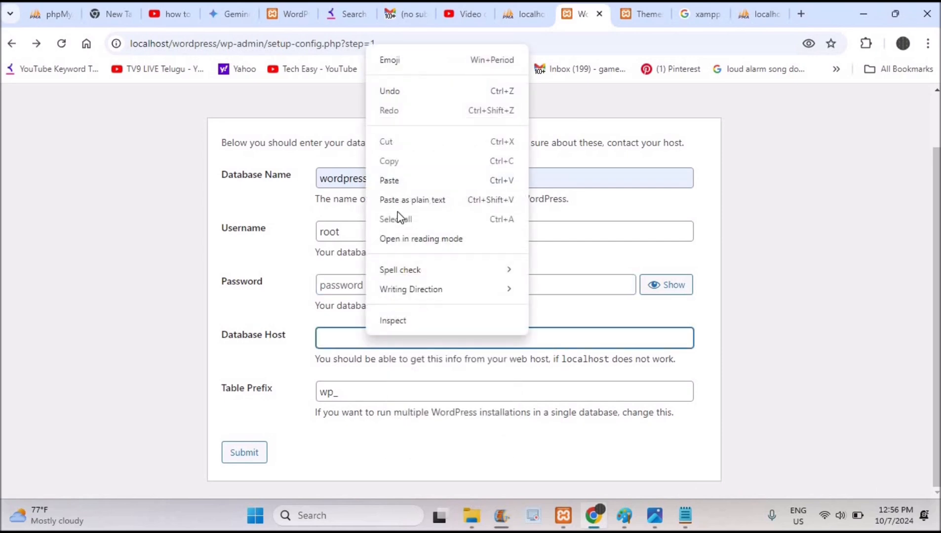
click(389, 180)
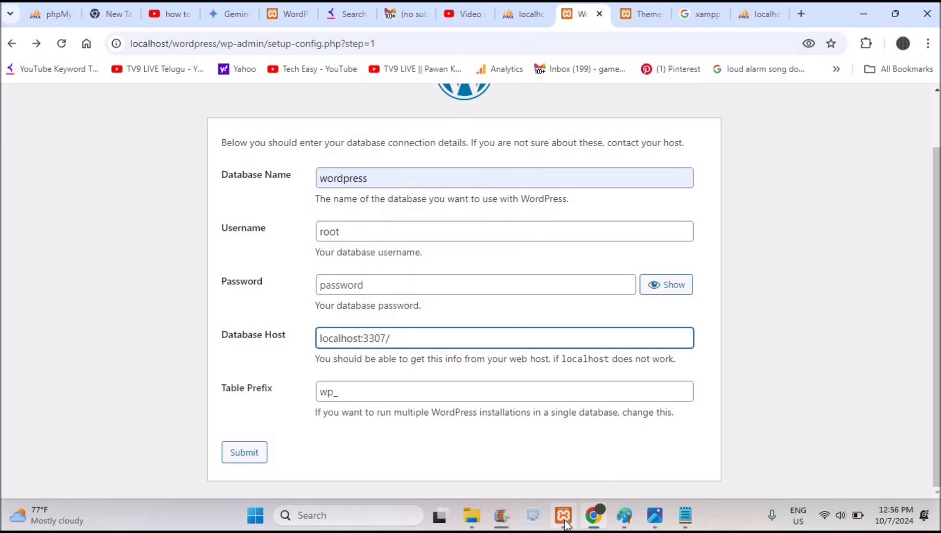
click(563, 515)
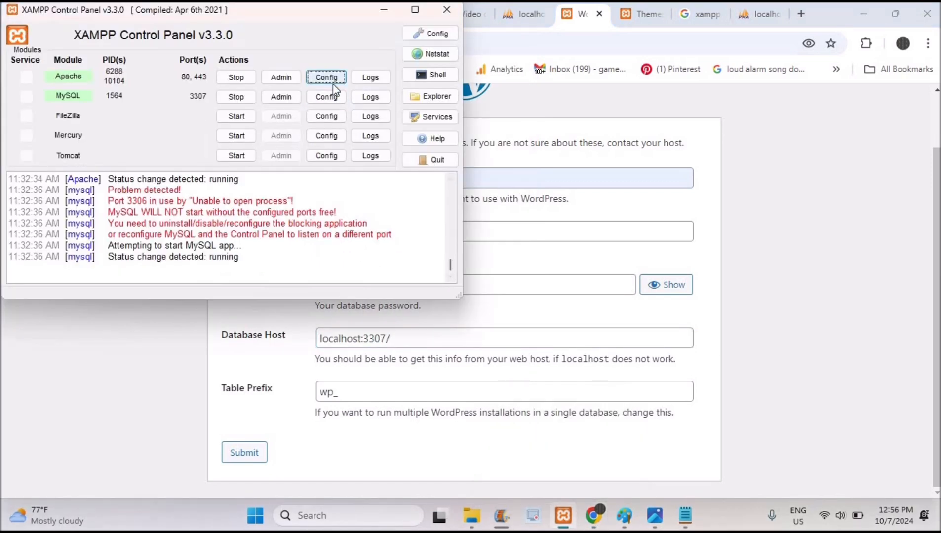
click(326, 77)
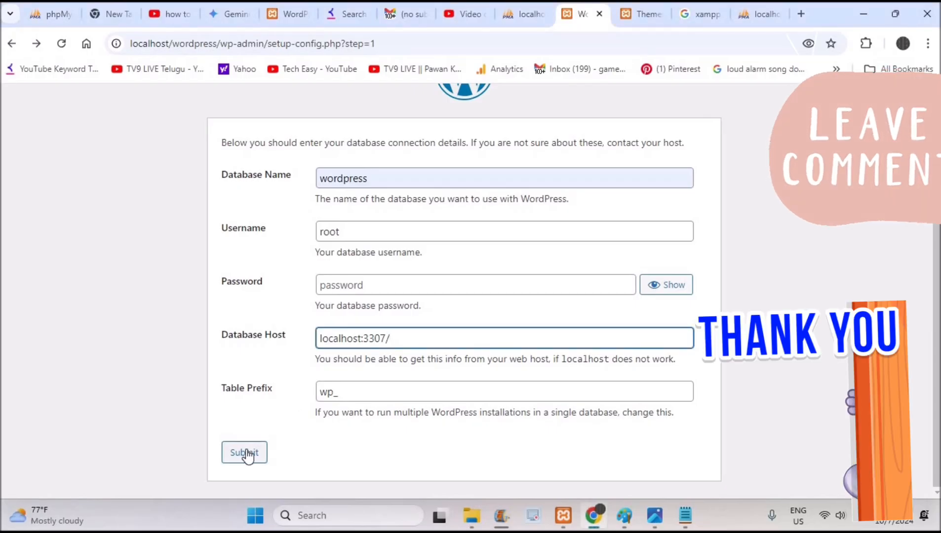
Submit the database connection details and run the WordPress installation.
click(245, 453)
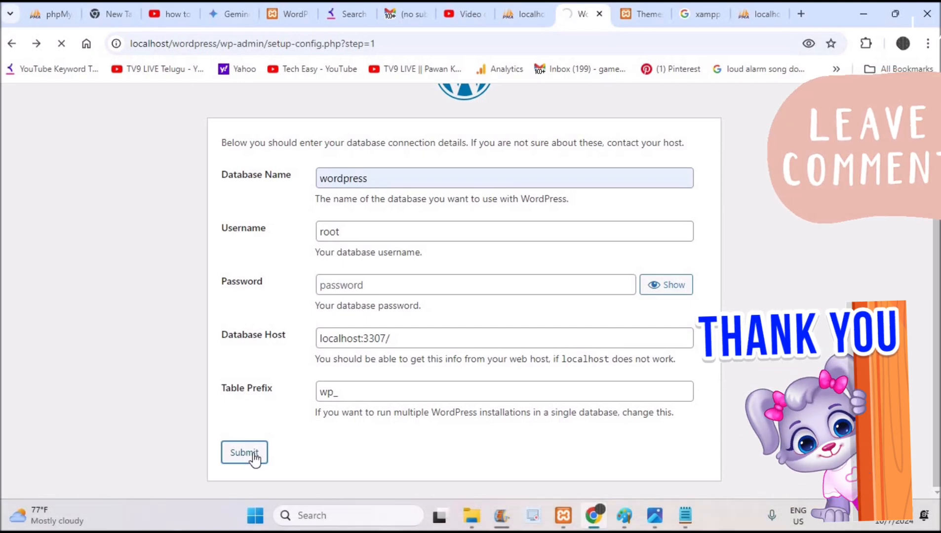
click(244, 453)
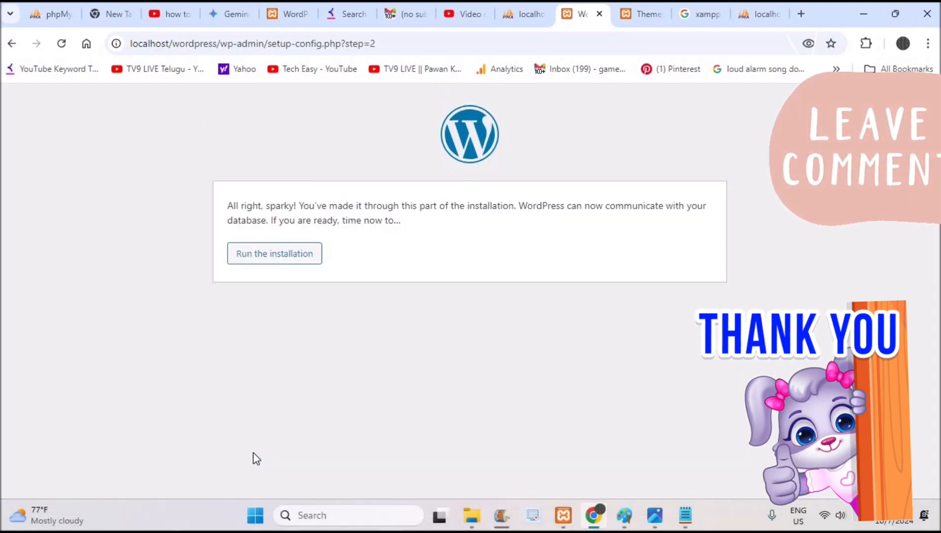
click(274, 253)
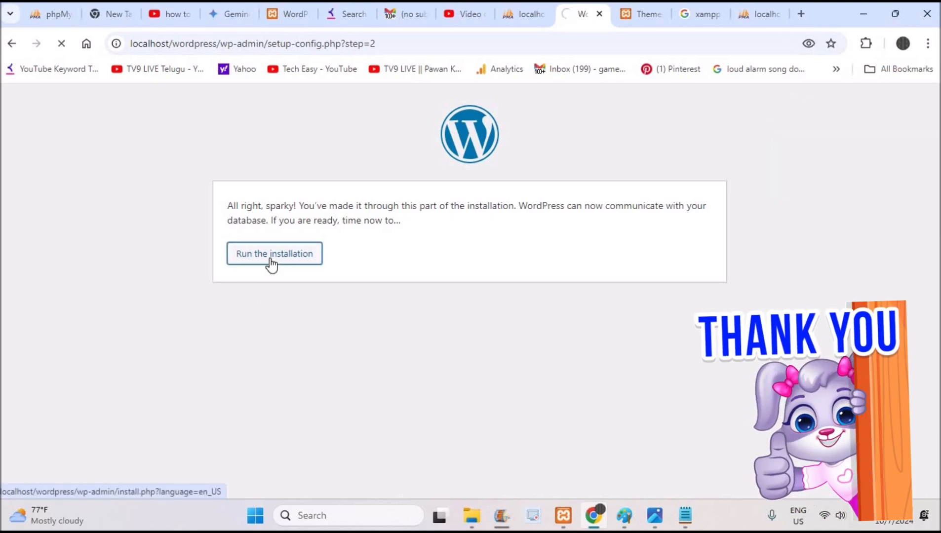
click(273, 252)
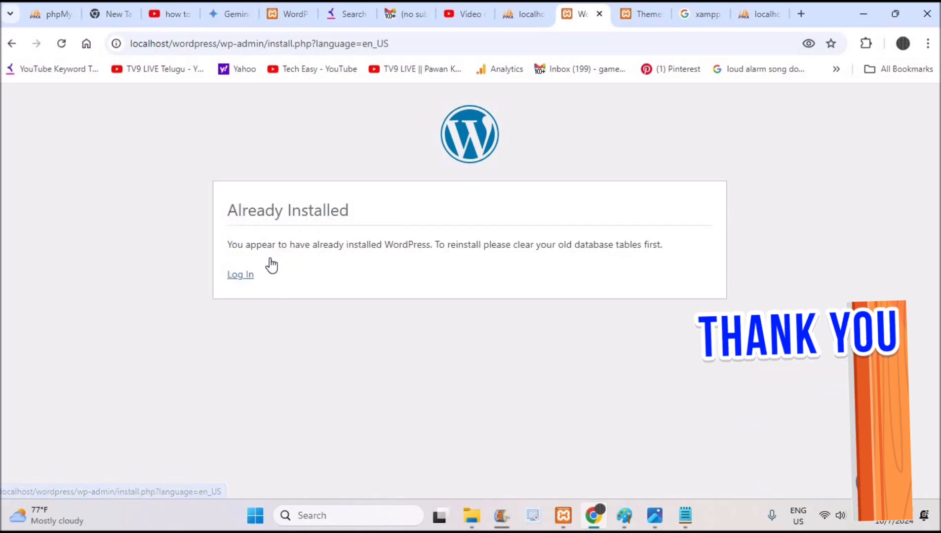
mouse_move(262, 281)
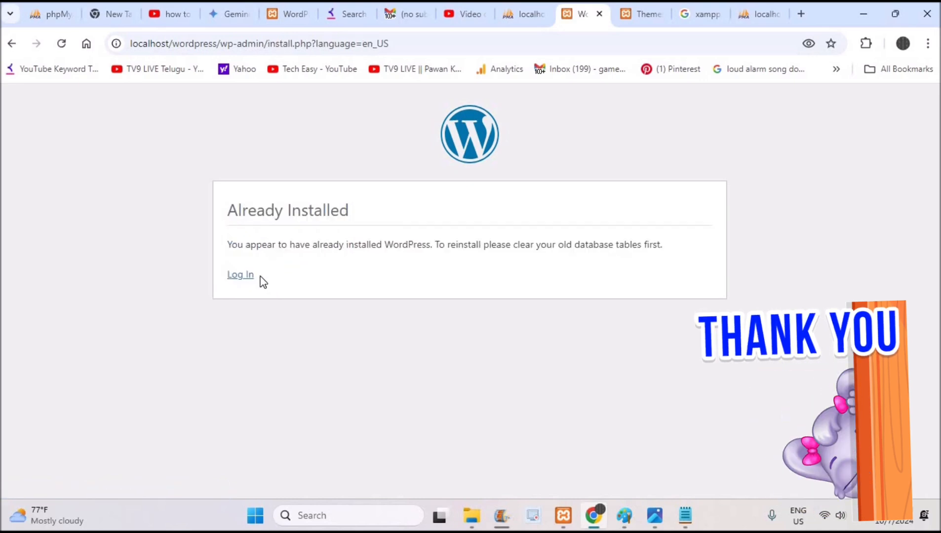
Follow the Log In link from the Already Installed page to the WordPress login page.
click(240, 274)
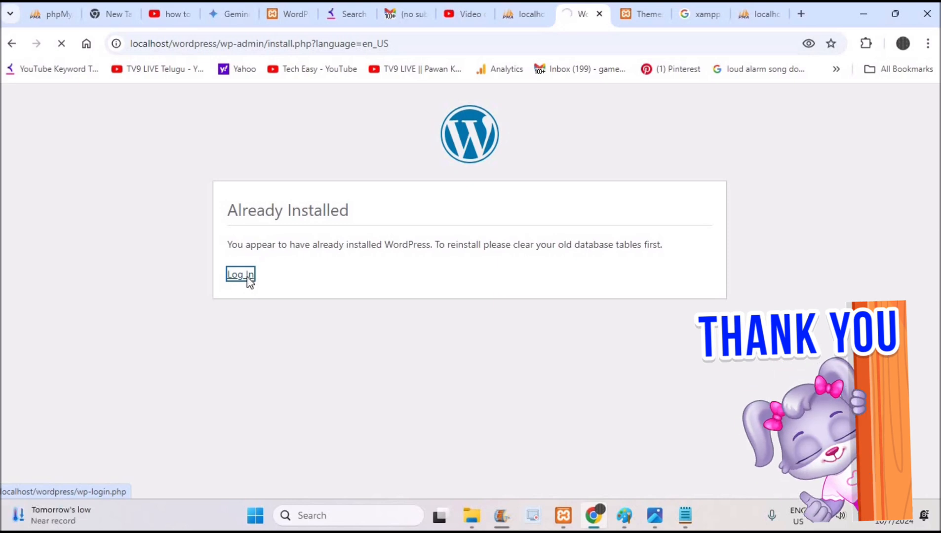
click(240, 275)
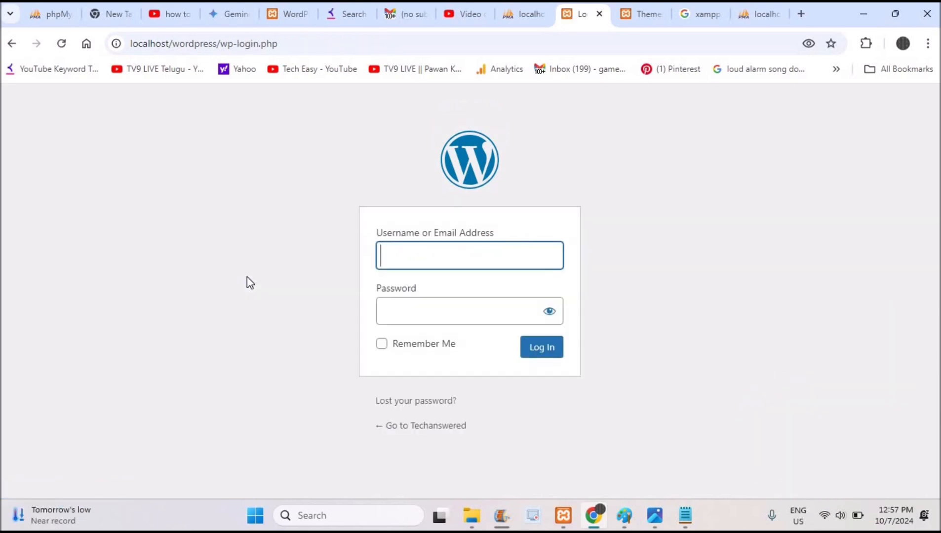